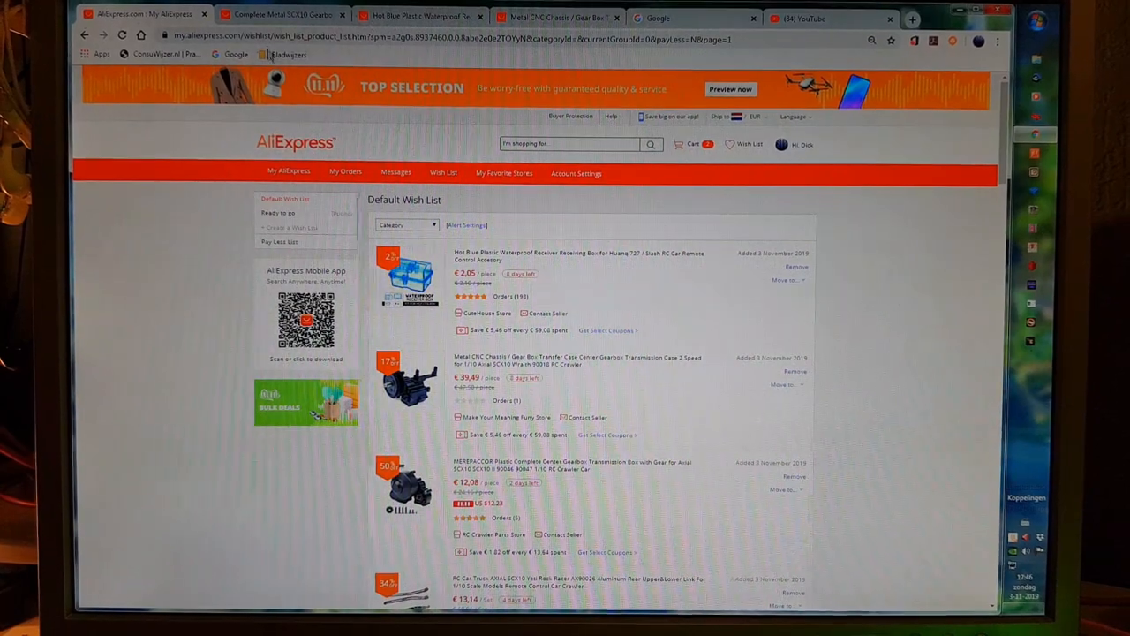
{"action": "mouse_move", "coordinate": [565, 18]}
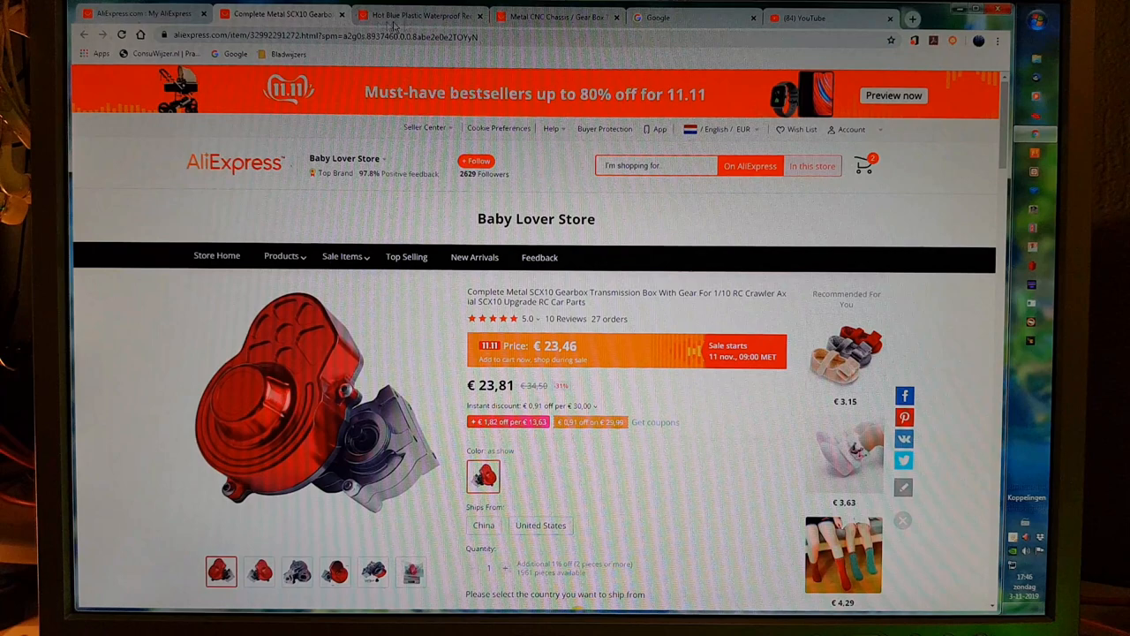
Switch to the Metal CNC Chassis / Gear Box product page tab.
{"action": "left_click", "coordinate": [556, 17]}
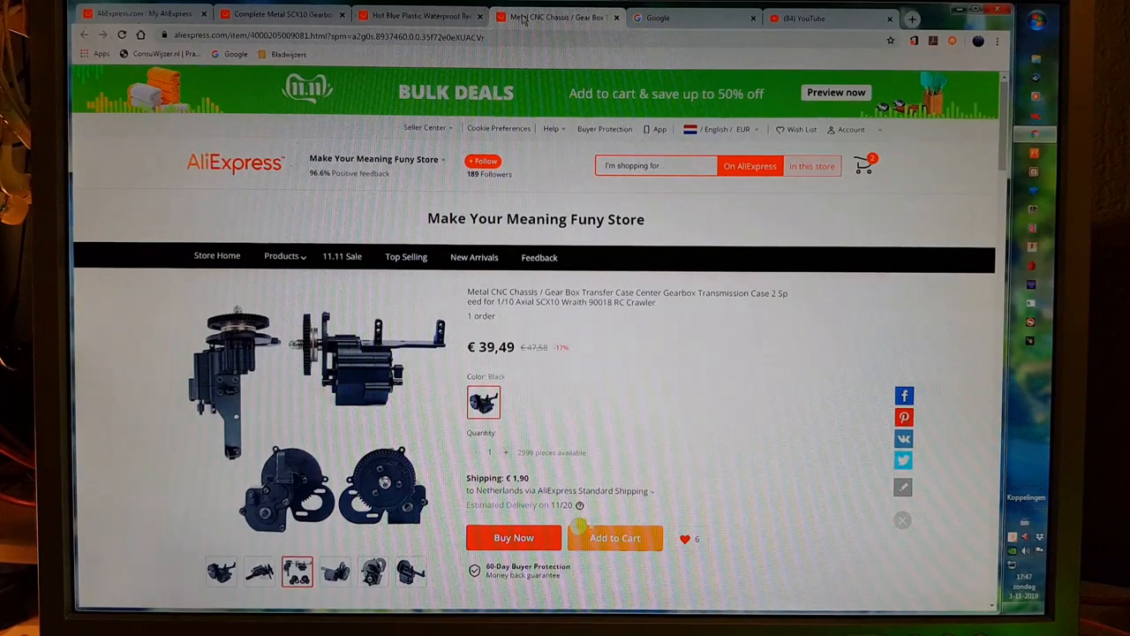
{"action": "mouse_move", "coordinate": [529, 317]}
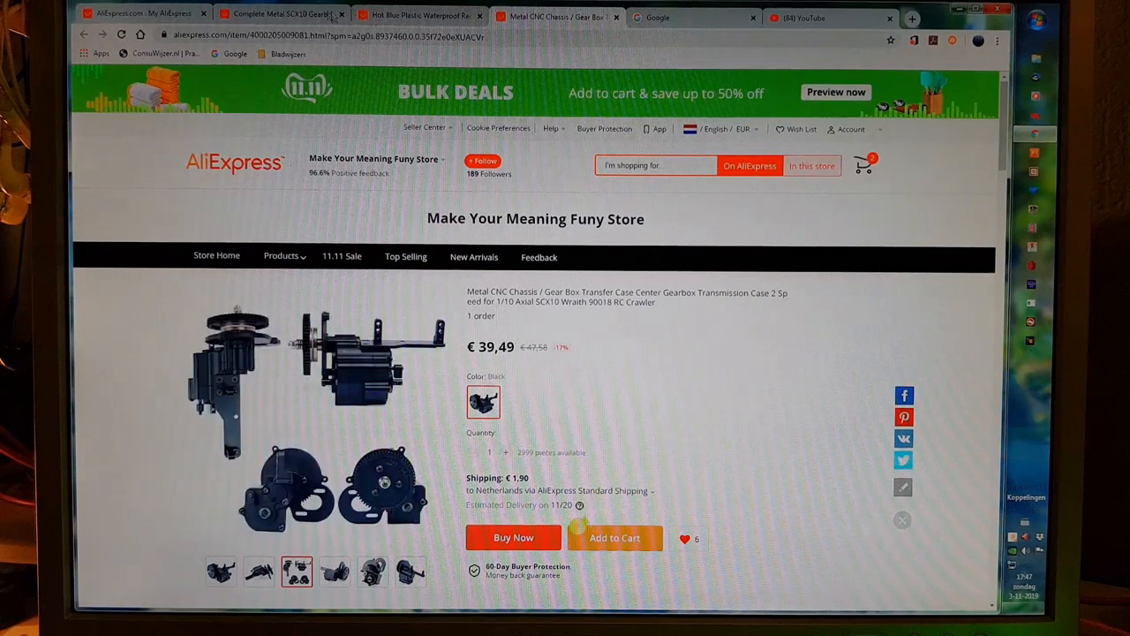
{"action": "left_click", "coordinate": [415, 15]}
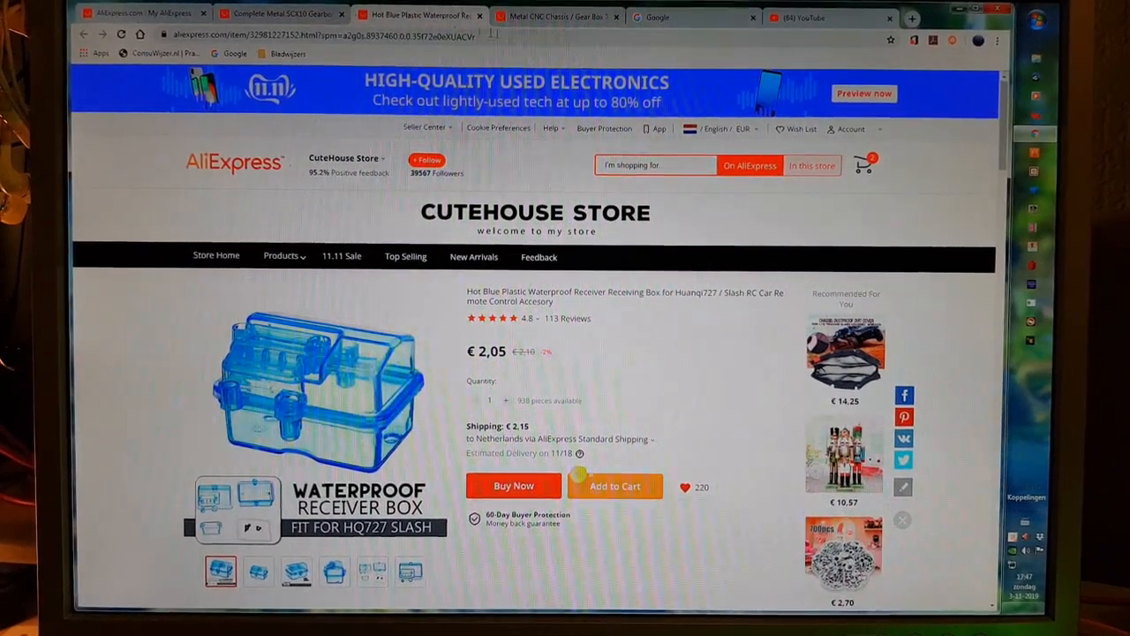
{"action": "left_click", "coordinate": [556, 16]}
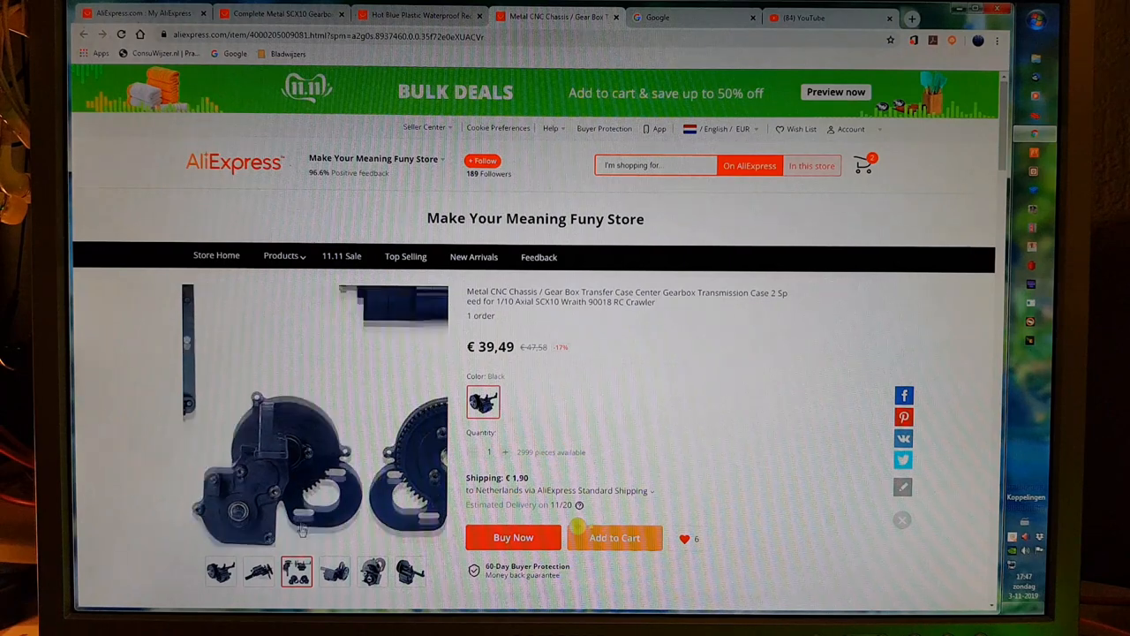
{"action": "left_click", "coordinate": [260, 573]}
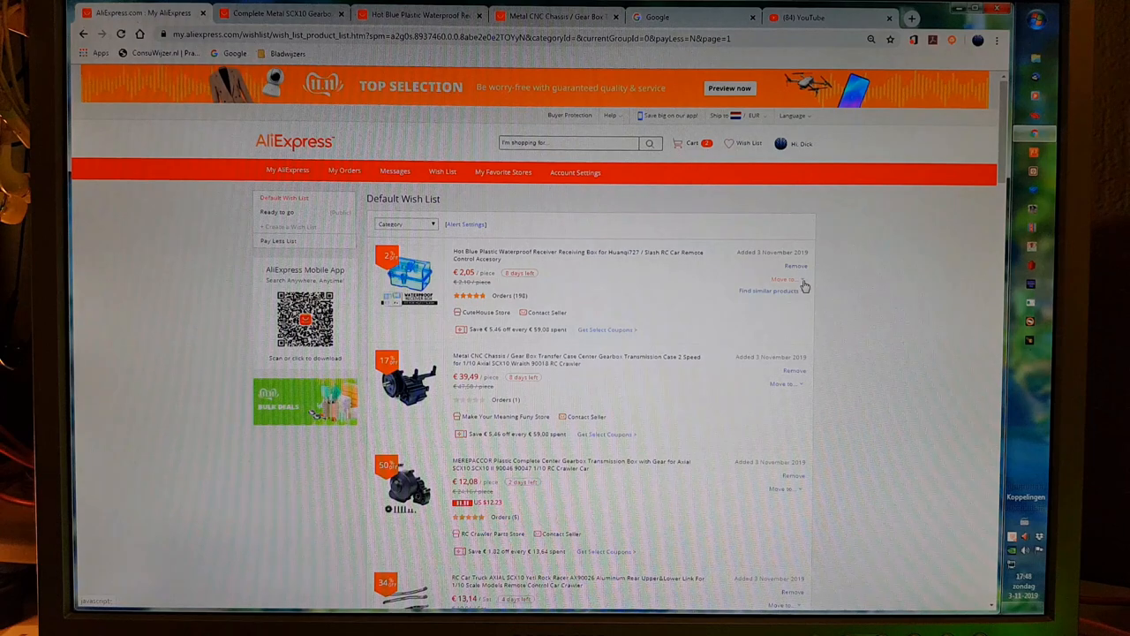
{"action": "mouse_move", "coordinate": [786, 281]}
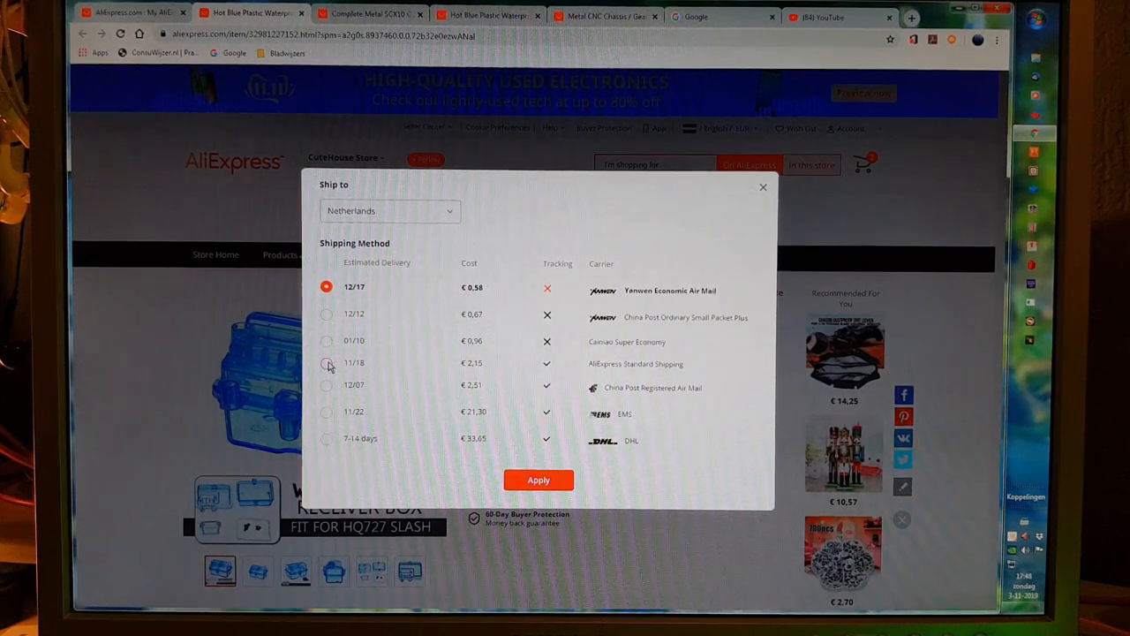
Add the blue waterproof receiver box to the cart with AliExpress Standard Shipping (€2,15).
{"action": "left_click", "coordinate": [326, 362]}
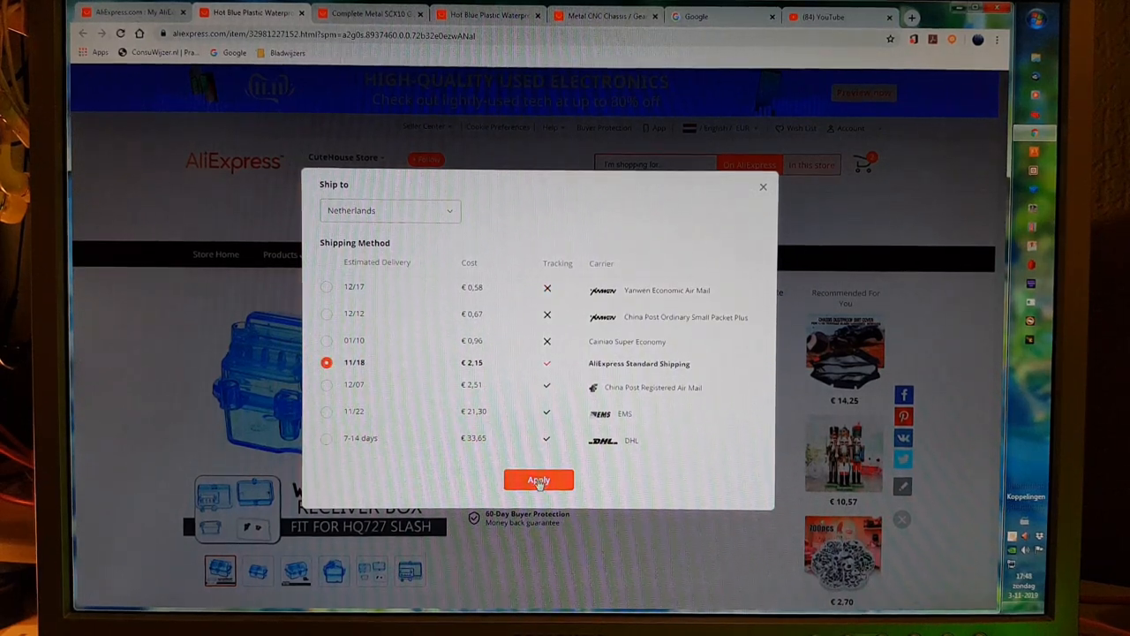
{"action": "left_click", "coordinate": [538, 480]}
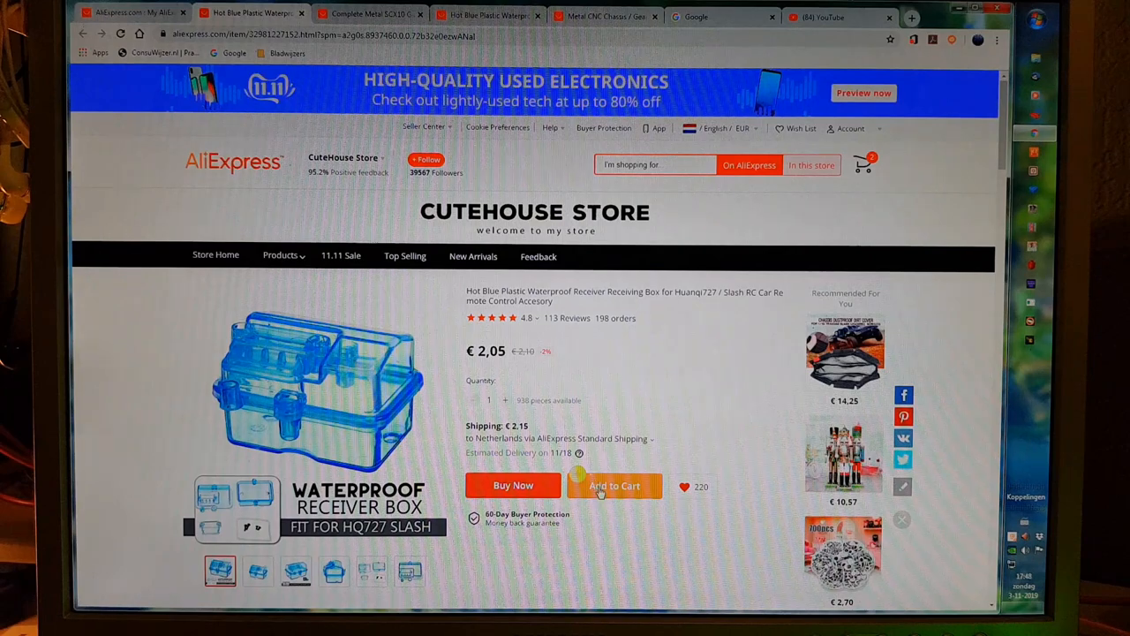
{"action": "left_click", "coordinate": [614, 485]}
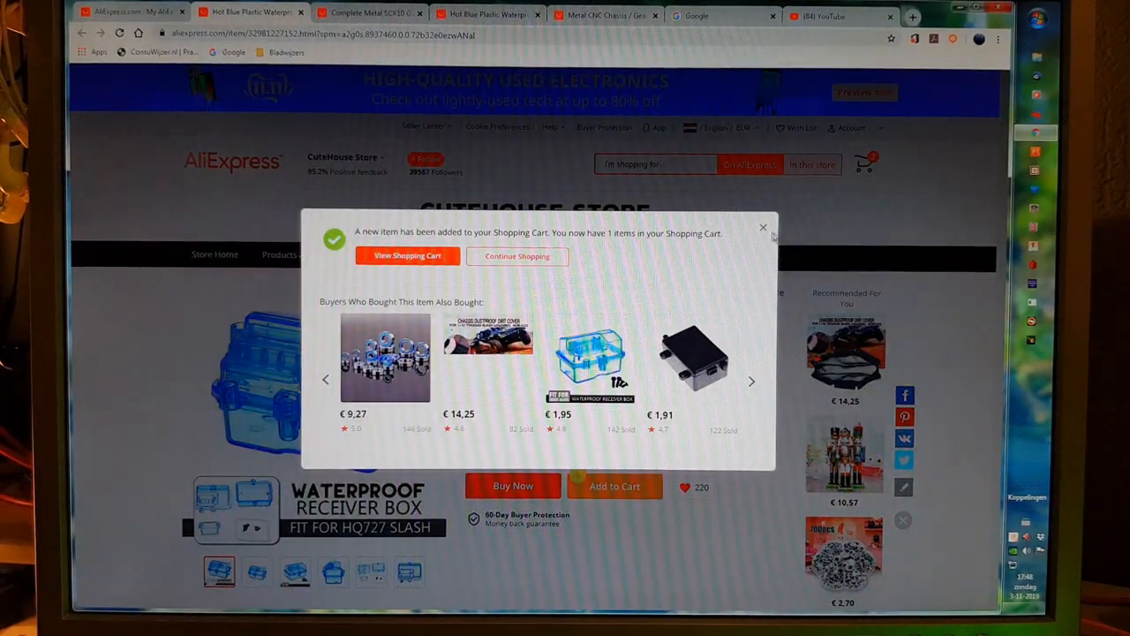
{"action": "left_click", "coordinate": [761, 227]}
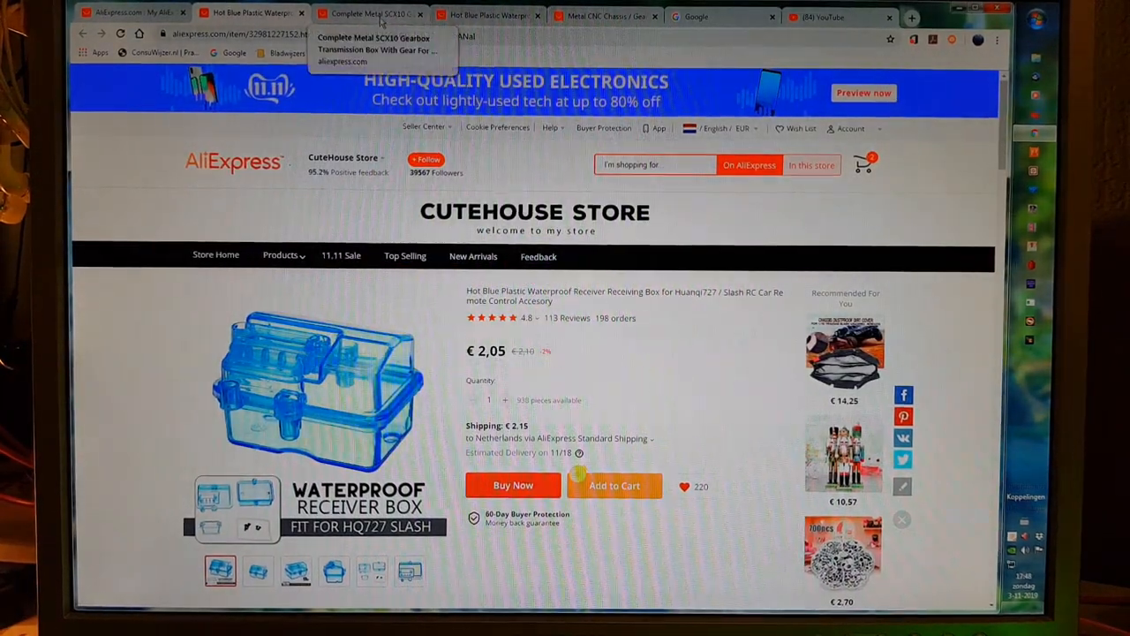
Close the SCX10 and duplicate receiver tabs, then cart the CNC gearbox with standard shipping.
{"action": "left_click", "coordinate": [371, 15]}
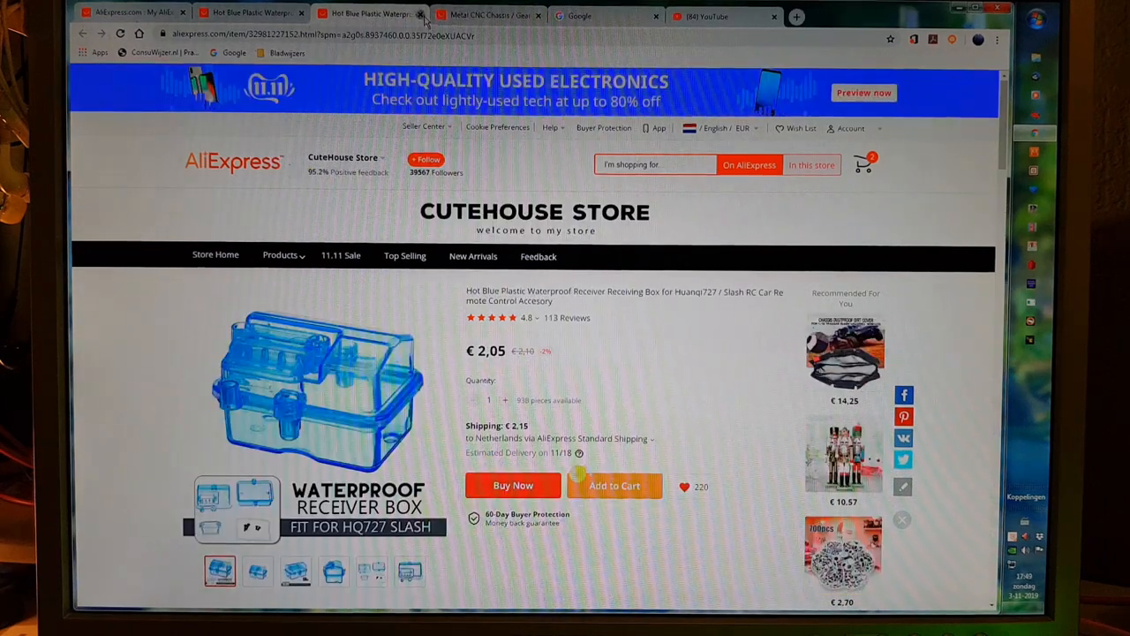
{"action": "left_click", "coordinate": [422, 15]}
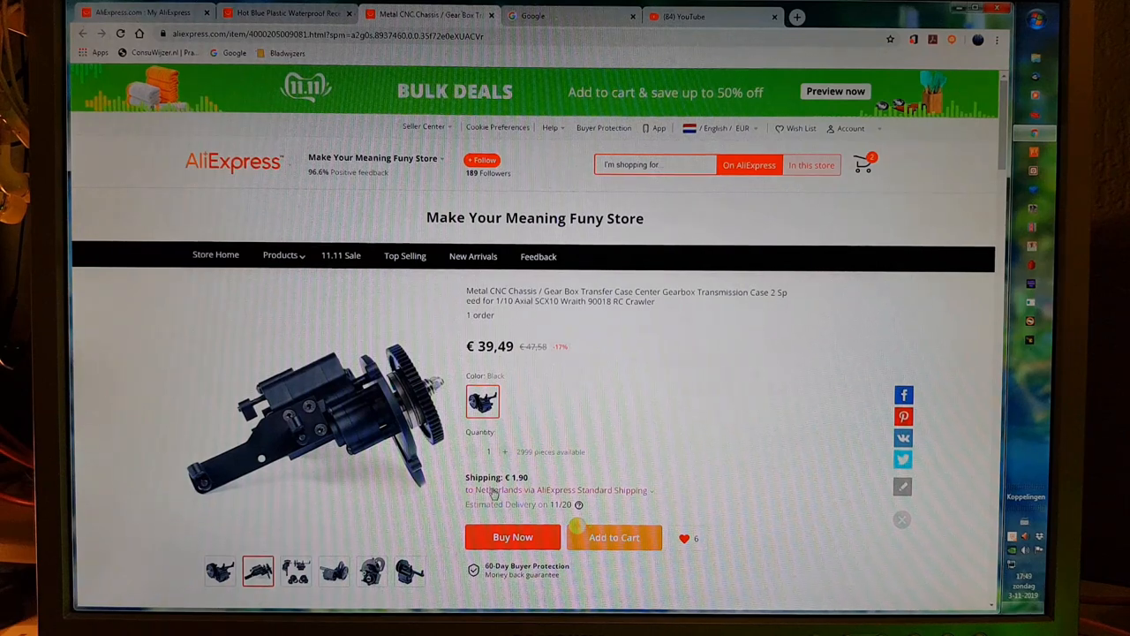
{"action": "left_click", "coordinate": [556, 490]}
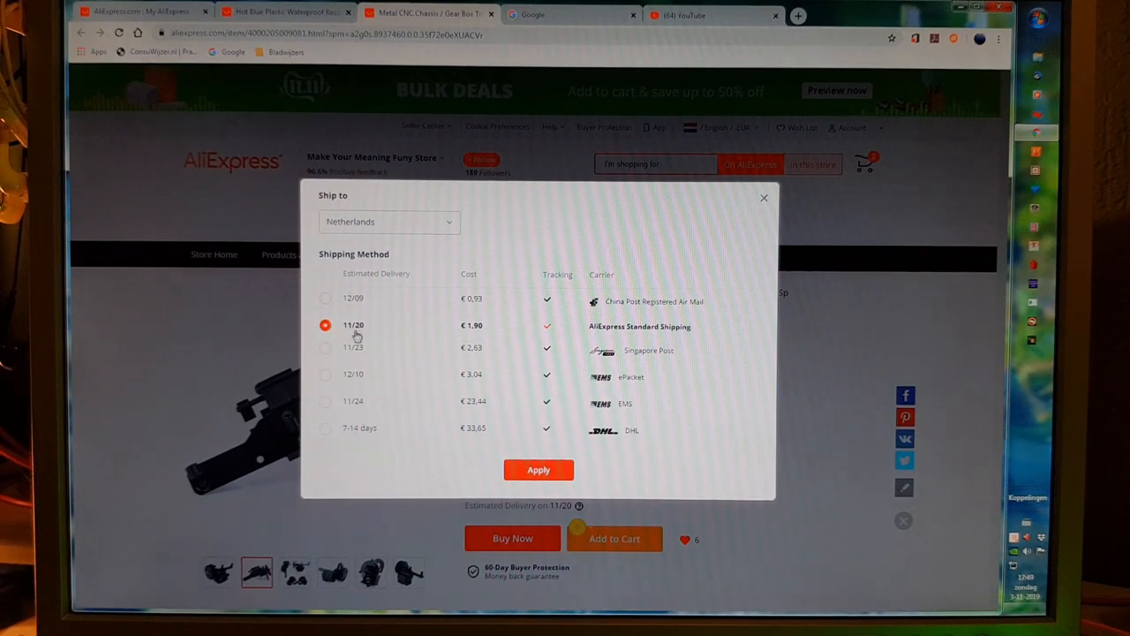
{"action": "left_click", "coordinate": [537, 470]}
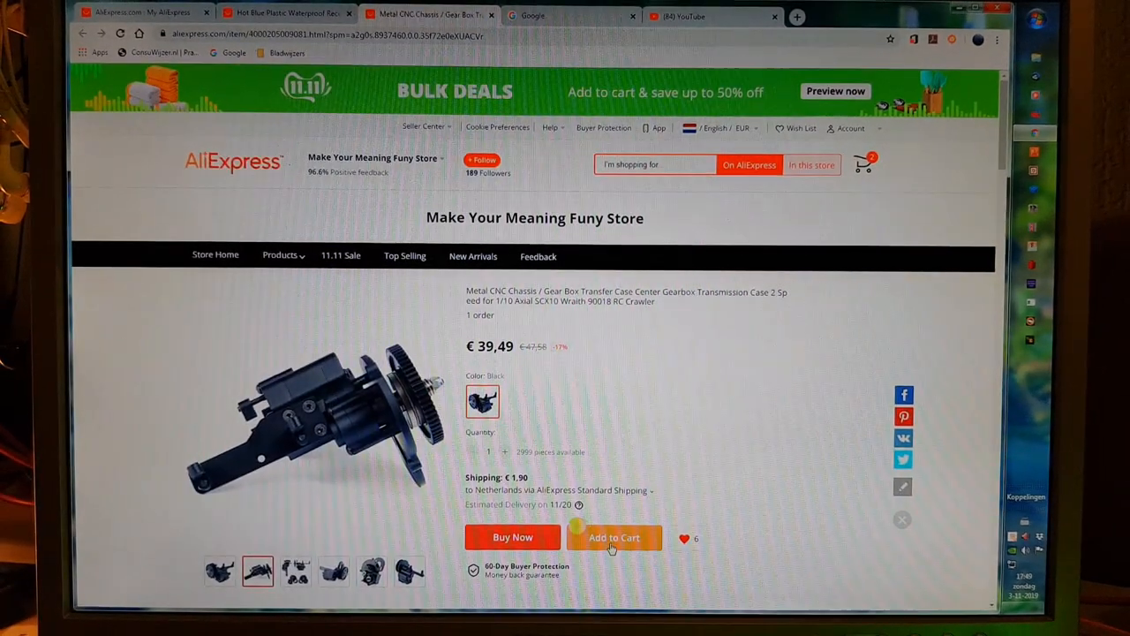
{"action": "left_click", "coordinate": [613, 536]}
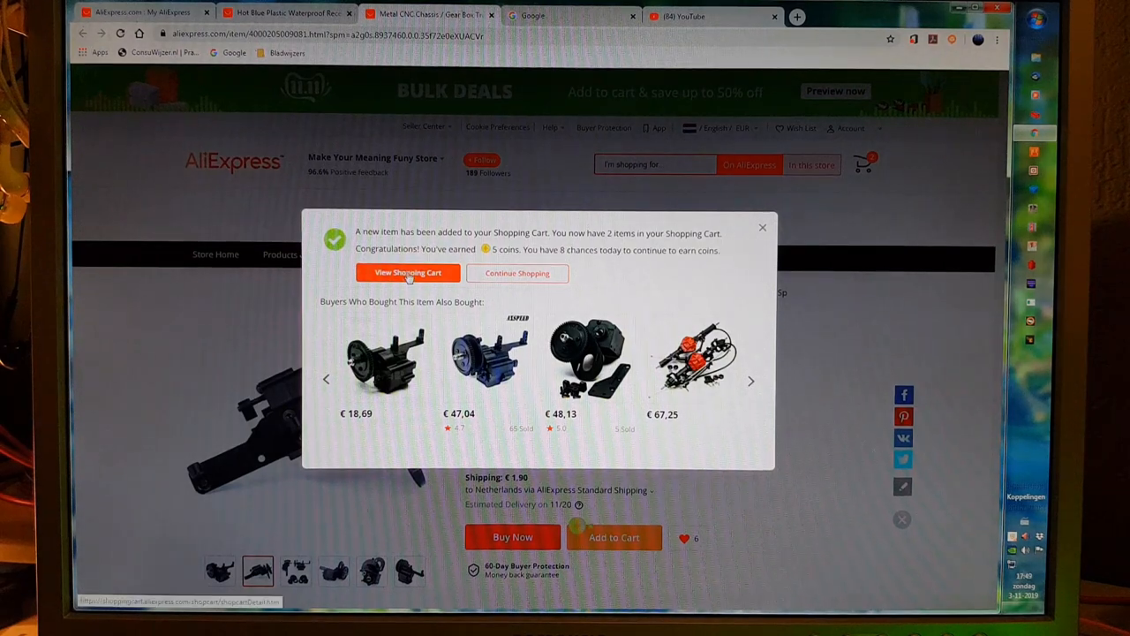
{"action": "left_click", "coordinate": [408, 273]}
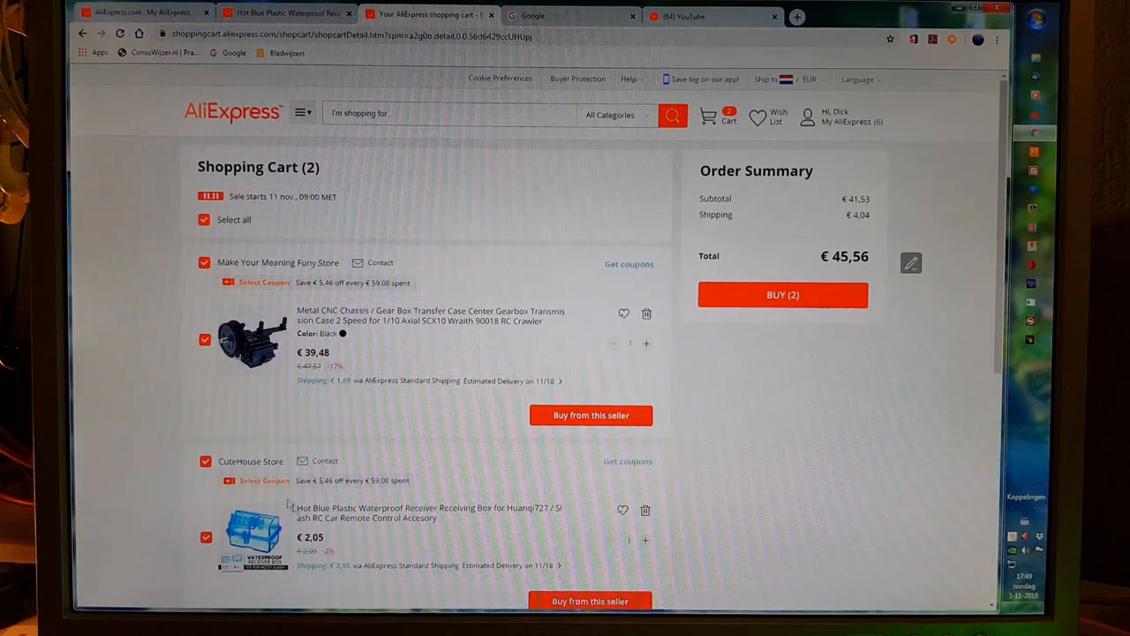
{"action": "mouse_move", "coordinate": [751, 437]}
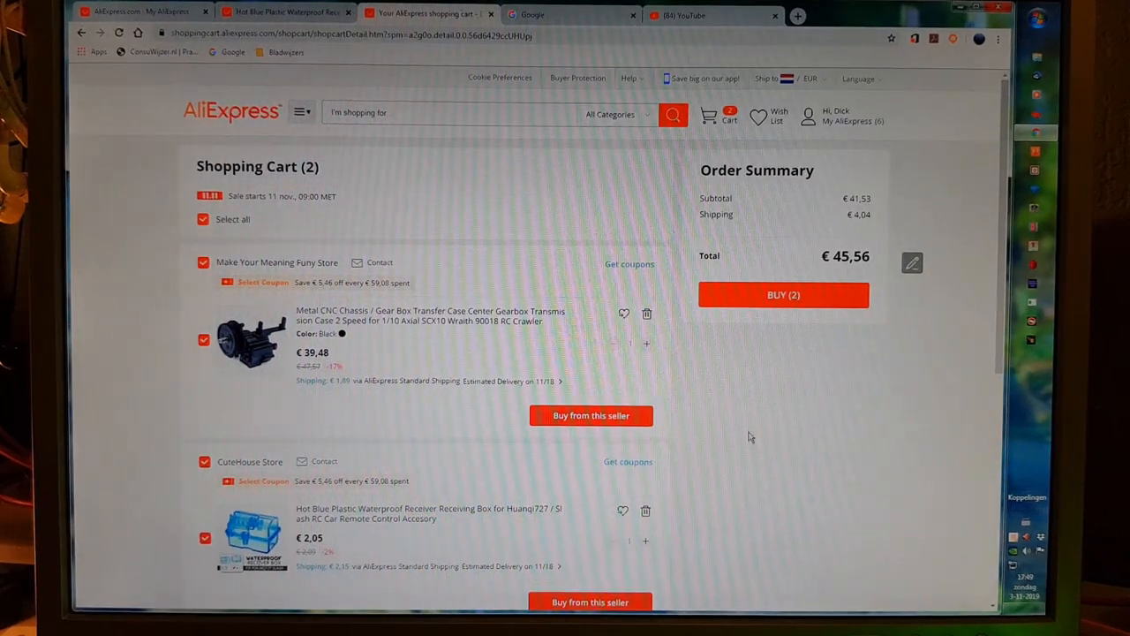